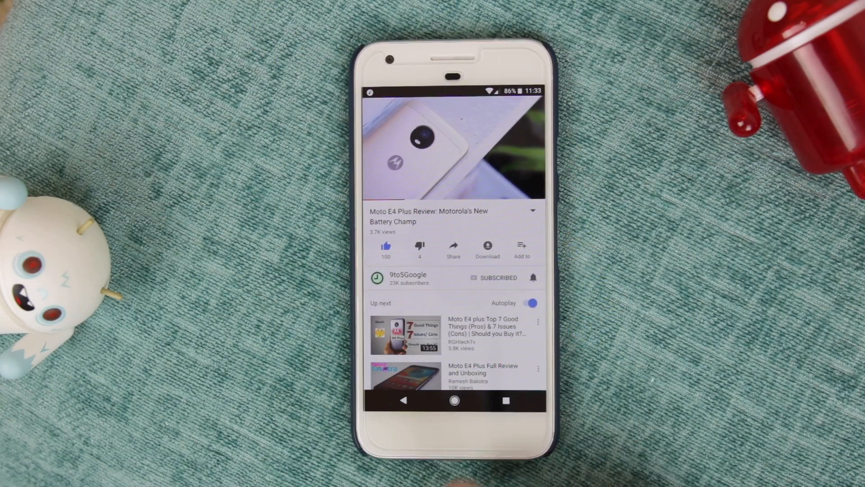
Step: Expand the quick settings panel and tap the gear to reach the main Settings page
{"action": "left_click", "coordinate": [454, 402]}
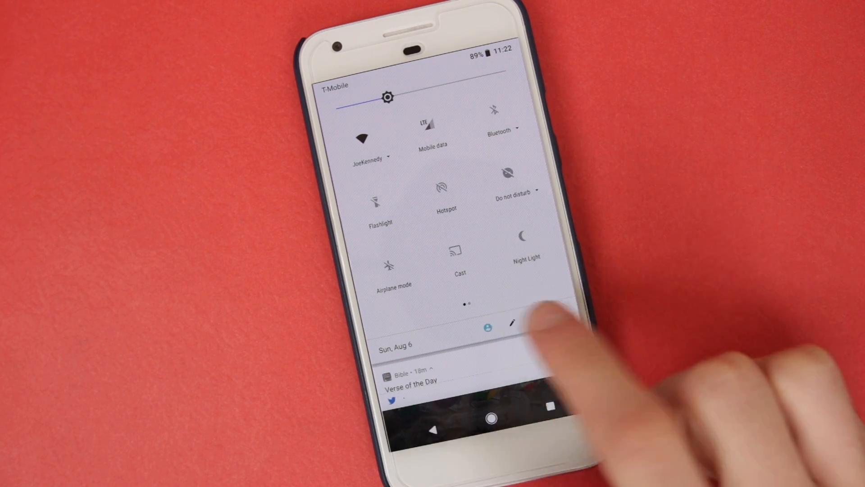
{"action": "left_click", "coordinate": [511, 322]}
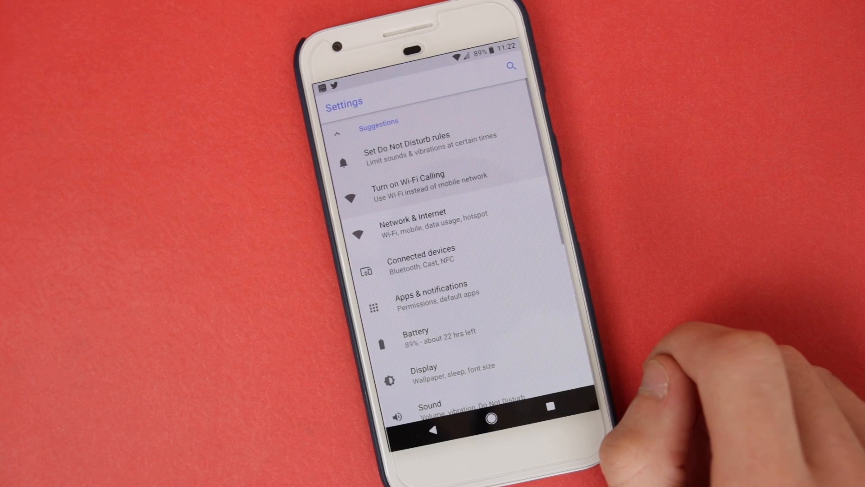
{"action": "scroll", "scroll_direction": "down", "scroll_amount": 3}
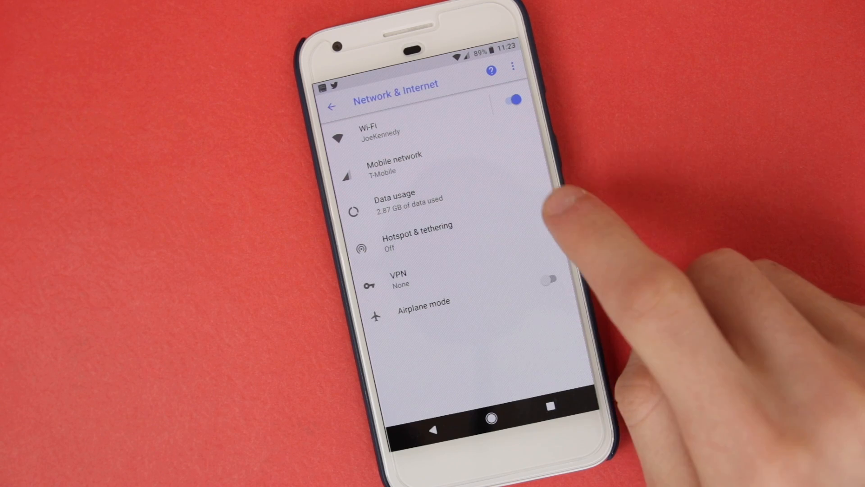
{"action": "left_click", "coordinate": [394, 199]}
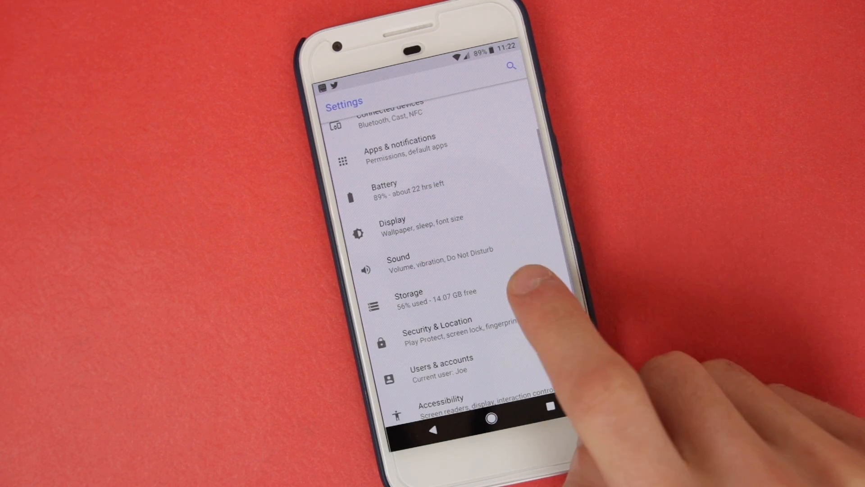
{"action": "left_click", "coordinate": [408, 298]}
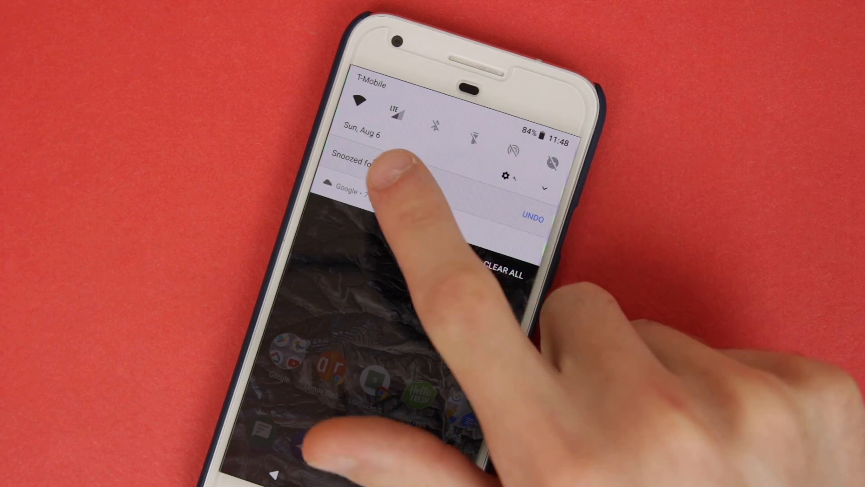
Step: Reveal the Google notification's other snooze durations: 30 minutes, 1 hour and 2 hours
{"action": "left_click", "coordinate": [422, 179]}
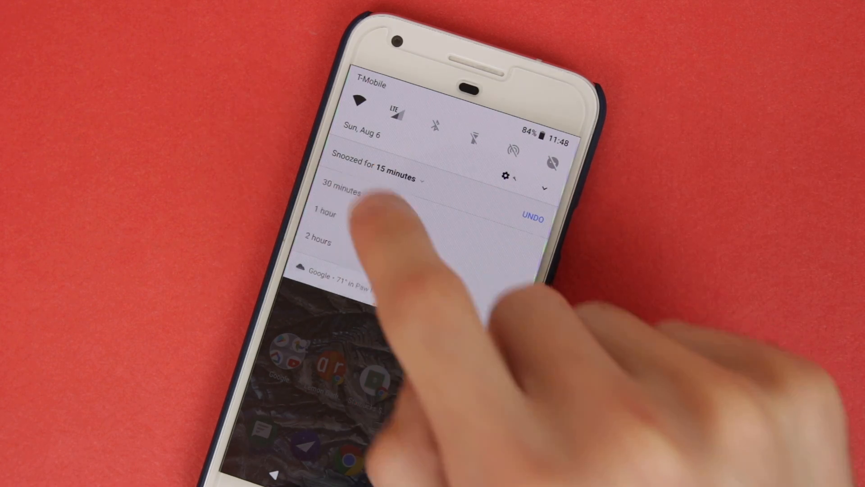